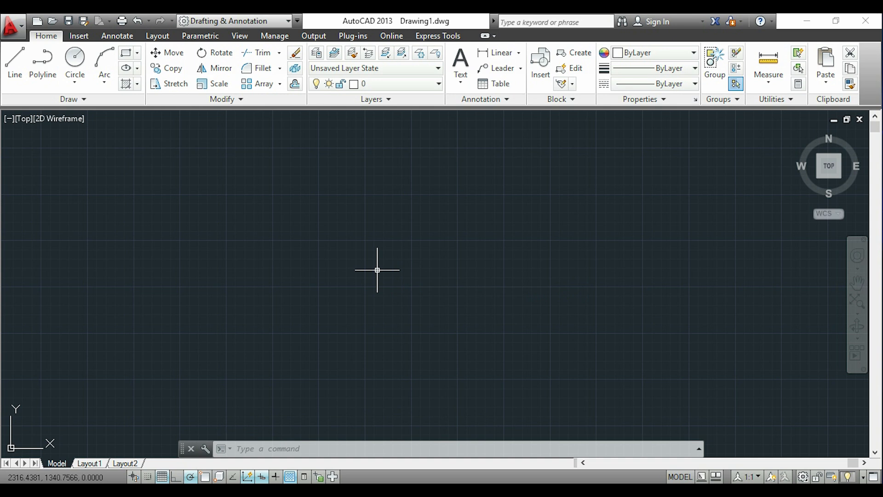
mouse_move(379, 259)
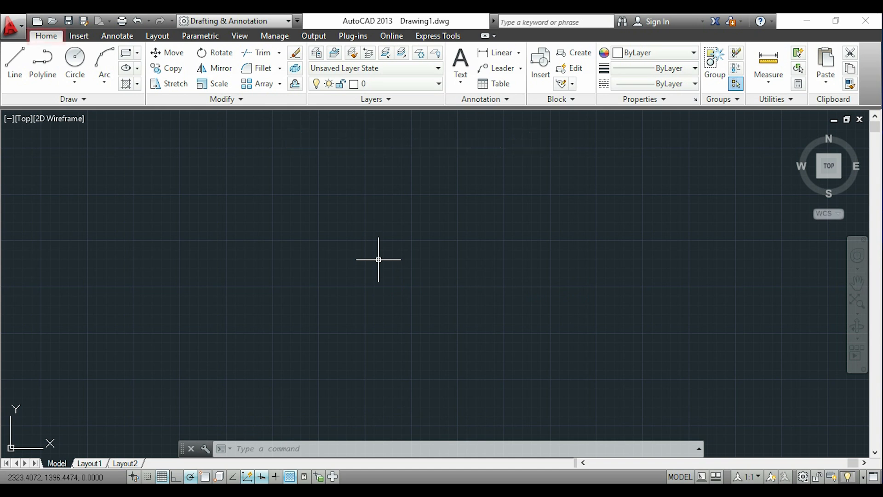
Draw a single freehand sloping line with the LINE command and end it.
left_click(46, 36)
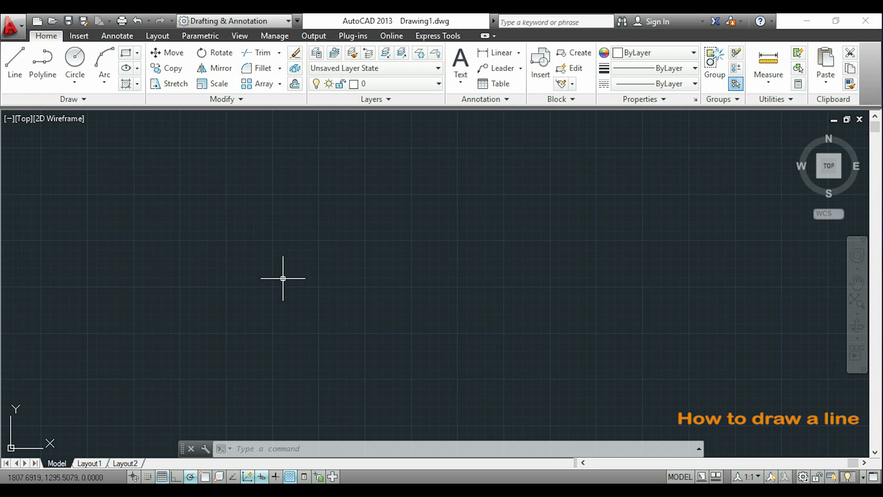
type("LINE Specify first point:")
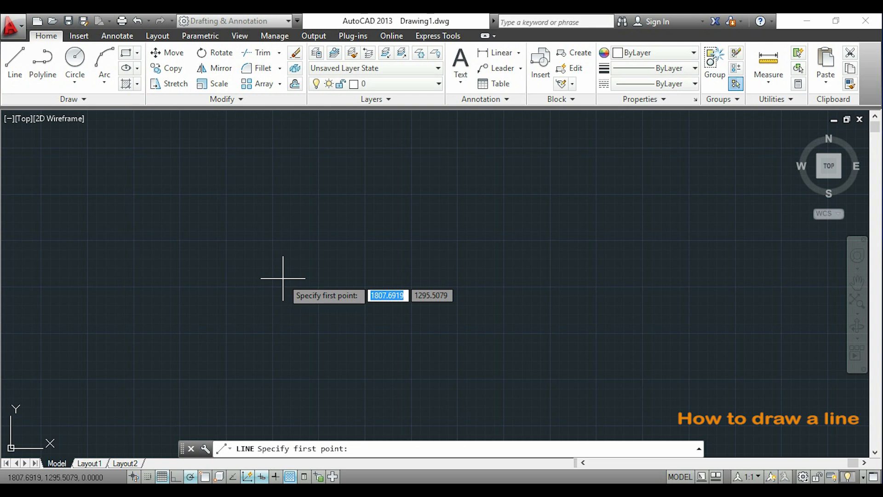
mouse_move(273, 241)
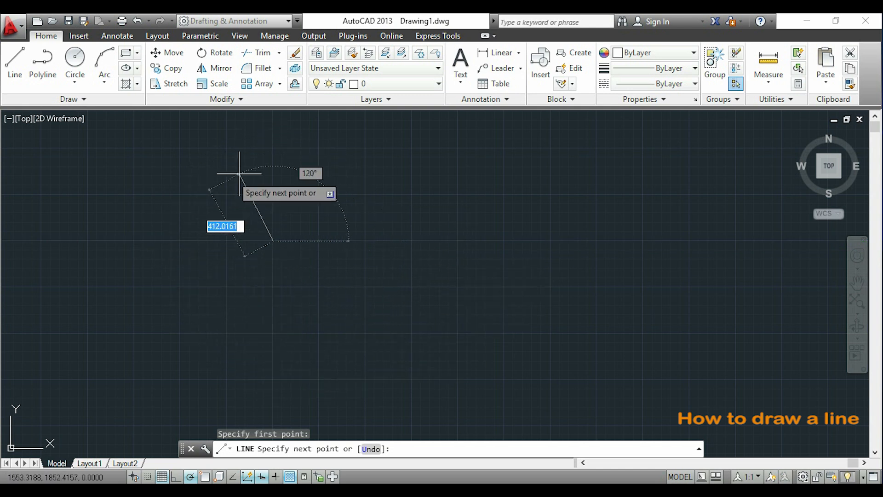
mouse_move(445, 290)
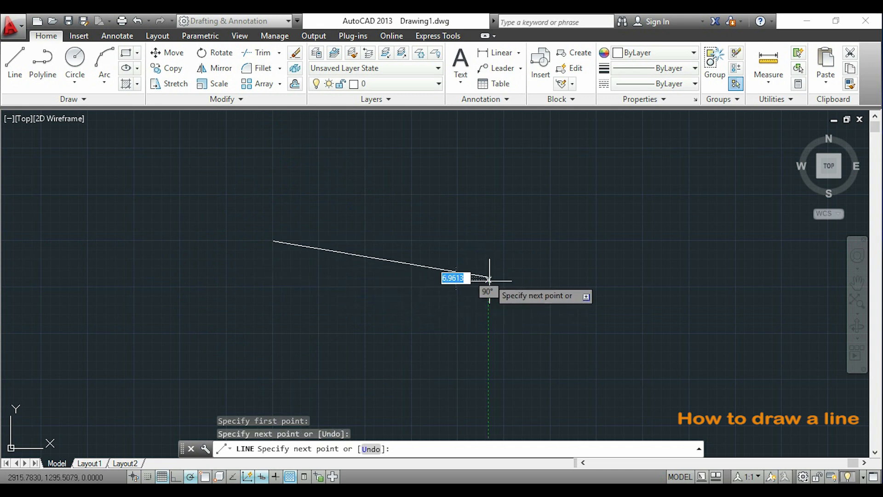
mouse_move(570, 349)
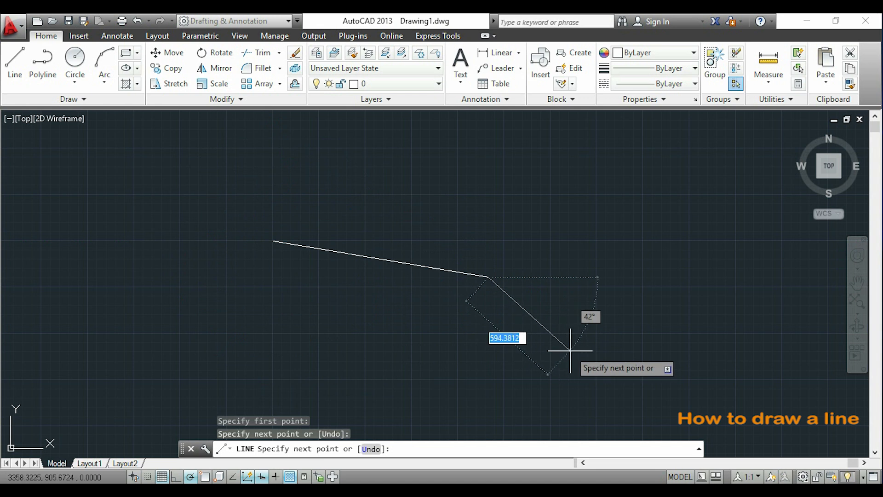
key("Escape")
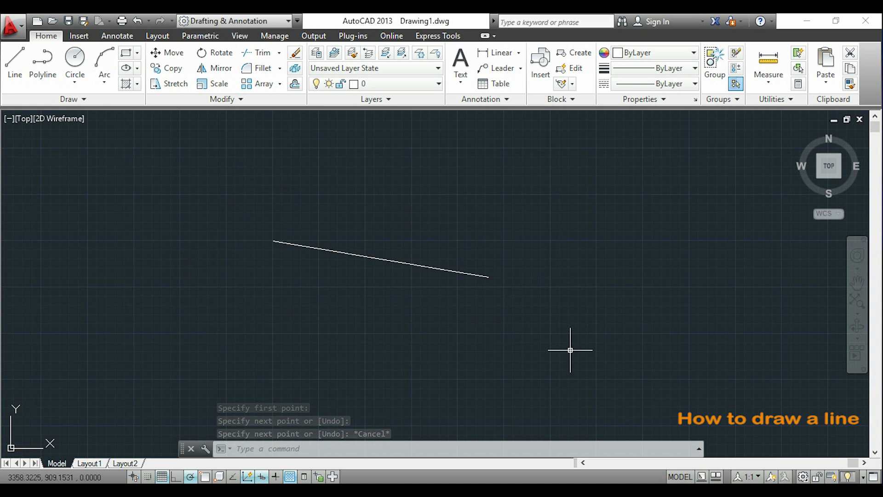
mouse_move(754, 389)
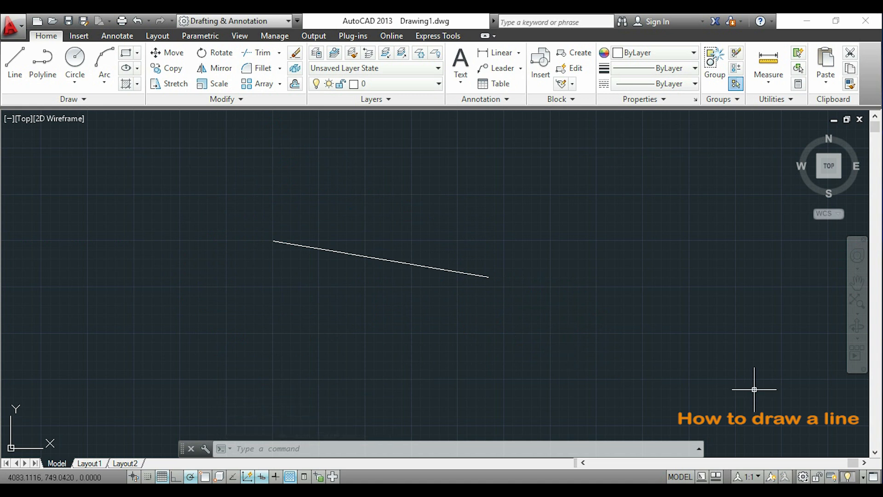
mouse_move(865, 406)
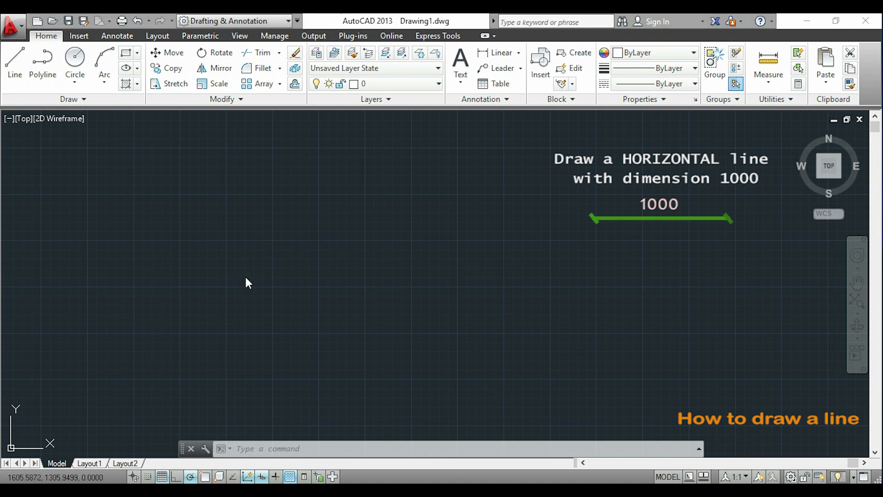
mouse_move(245, 276)
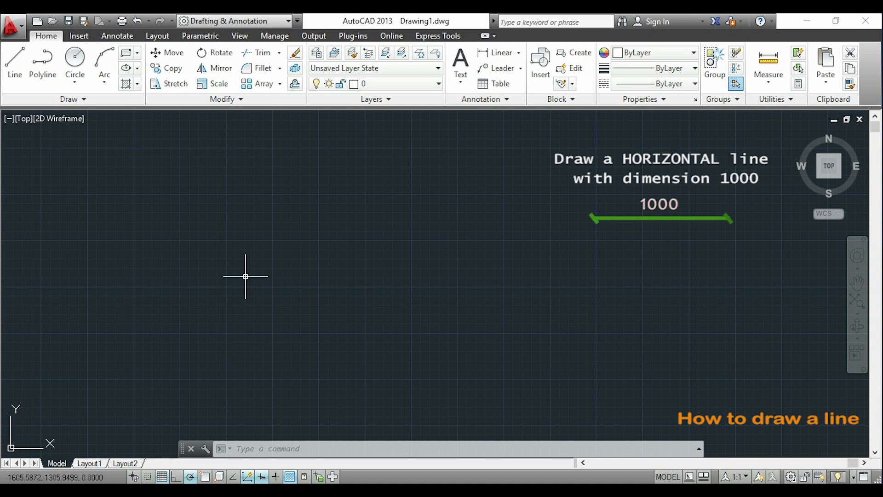
Erase the sloping line and restart LINE awaiting its first point.
left_click(14, 62)
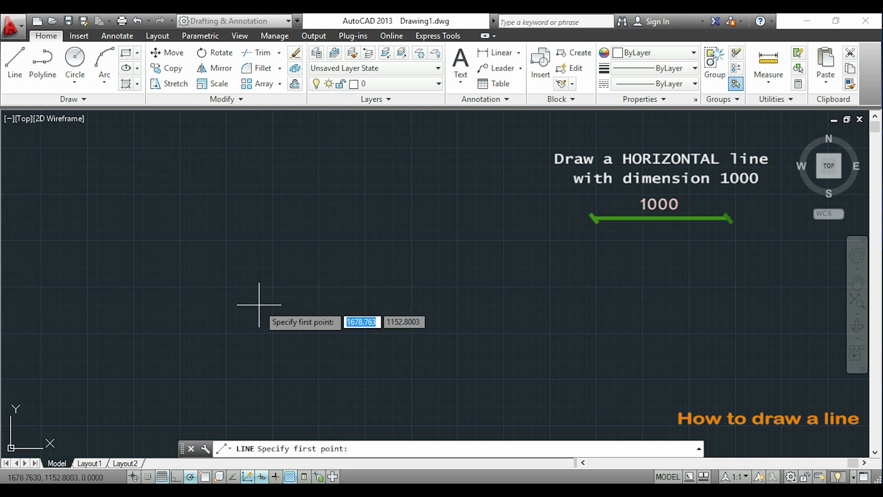
Draw a horizontal line of exactly 1000 units using polar tracking at 0°.
left_click(258, 304)
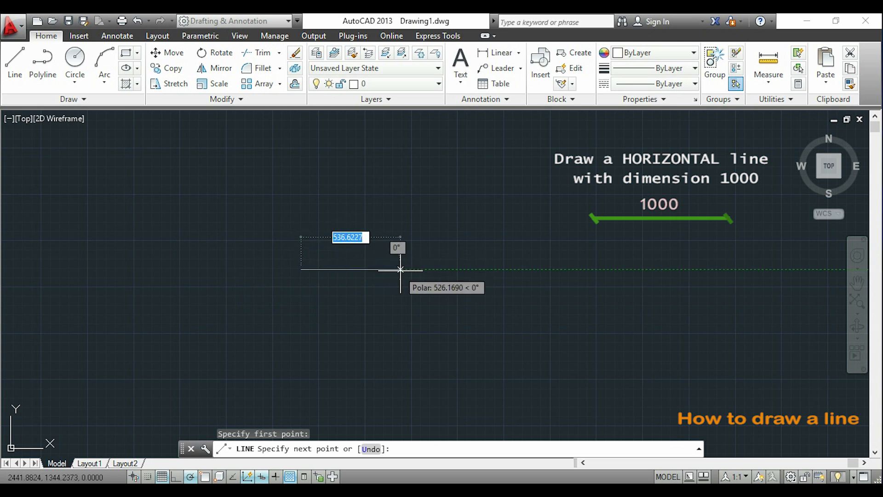
mouse_move(404, 270)
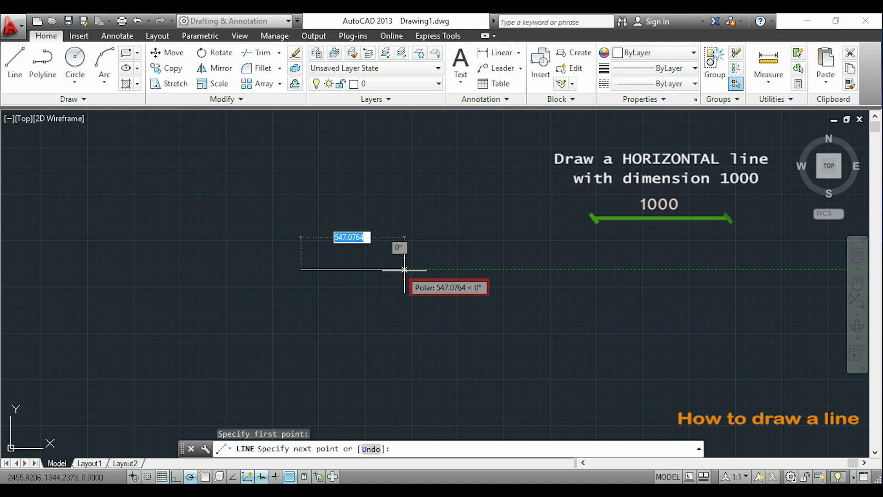
mouse_move(409, 269)
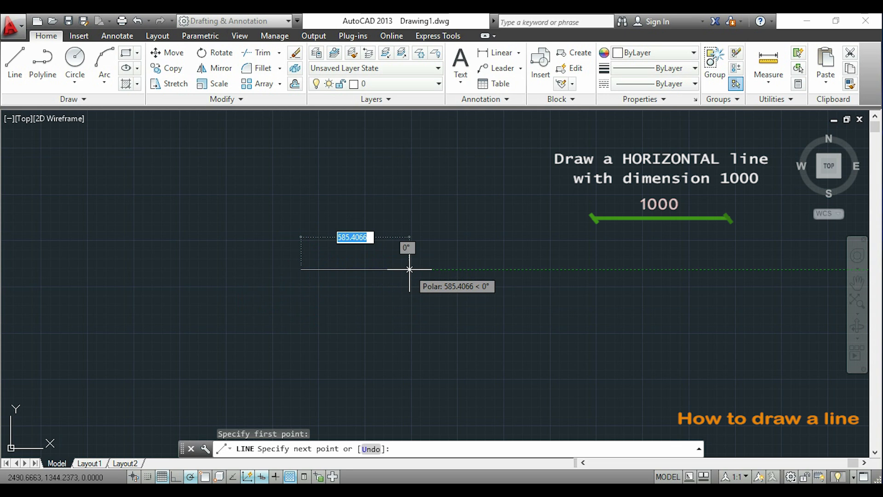
type("1")
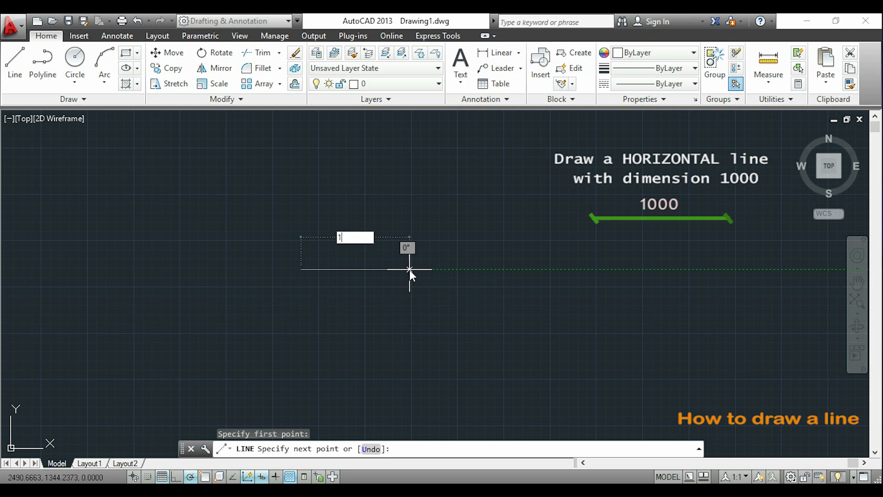
type("000")
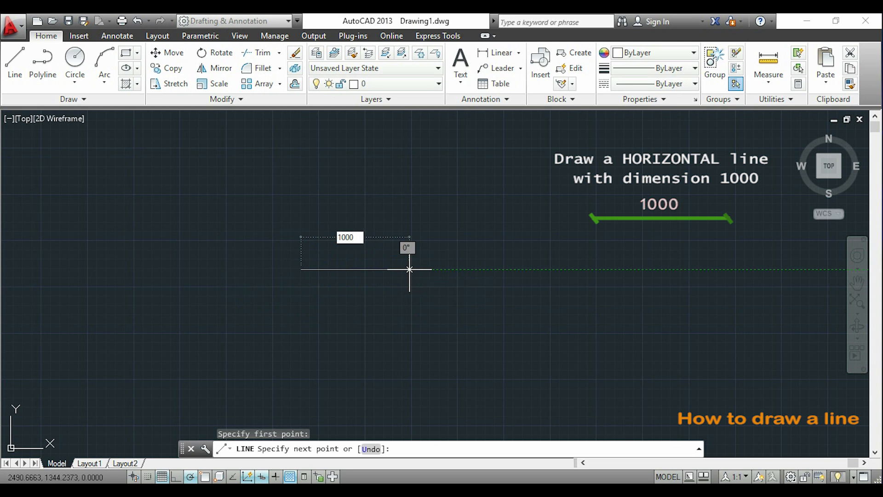
type("1000")
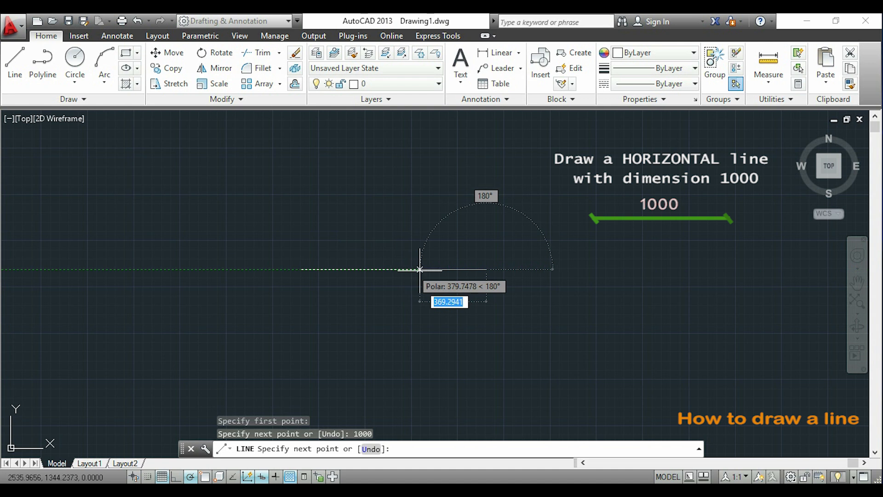
mouse_move(532, 307)
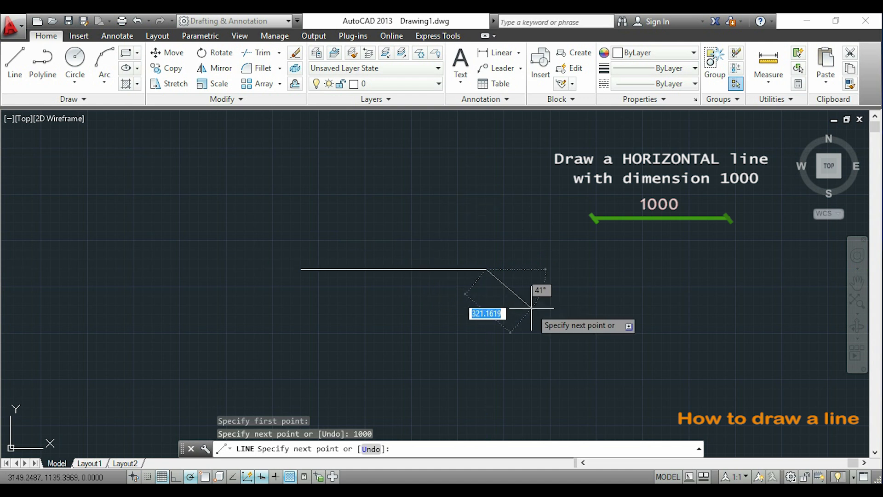
key("Escape")
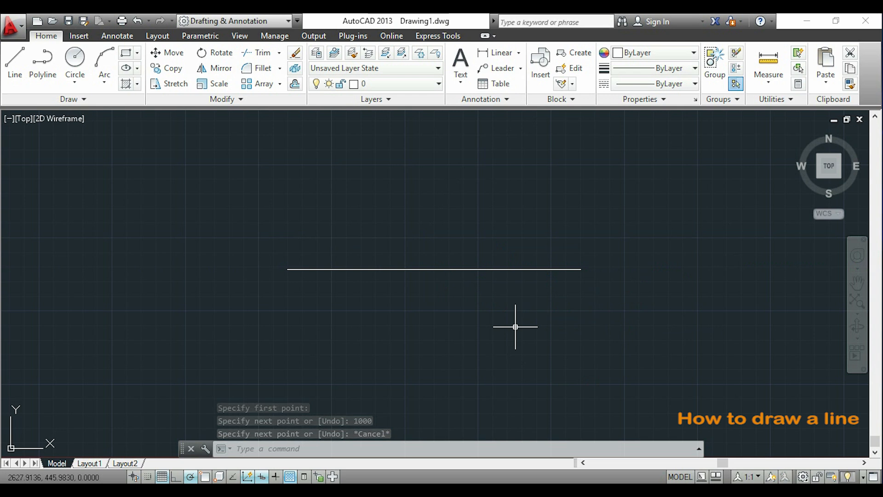
mouse_move(470, 324)
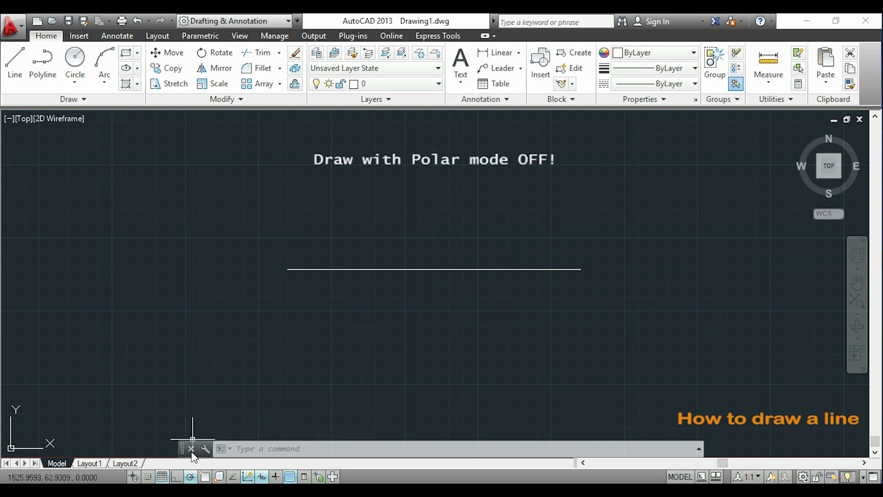
Draw a freehand line with Polar off, then switch polar tracking back on.
left_click(190, 476)
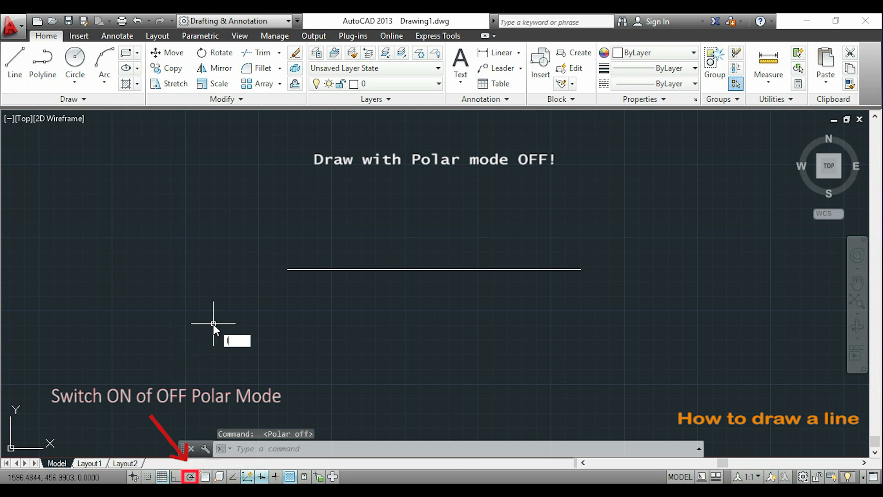
left_click(213, 326)
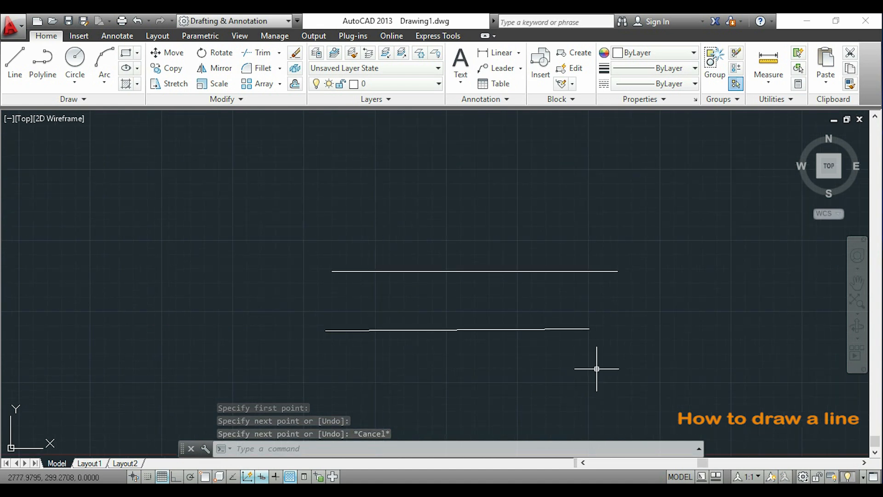
left_click(456, 329)
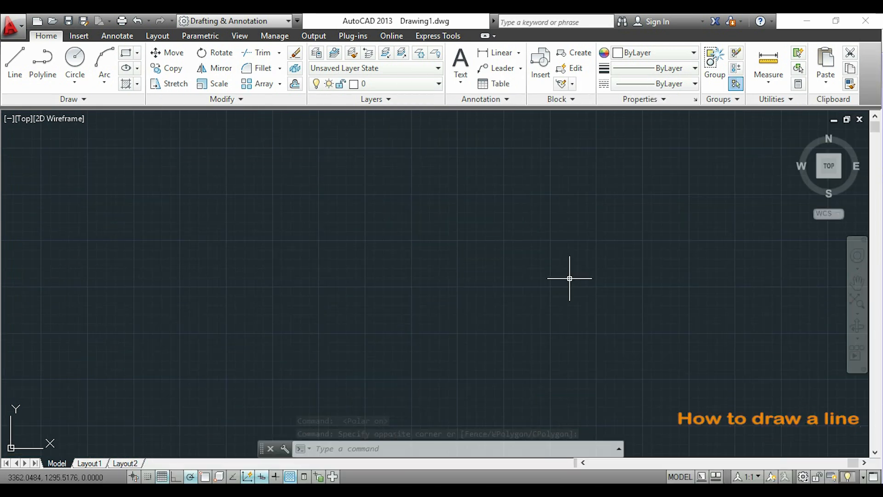
With Ortho (F8) on, draw connected stepped segments of 100, 200, 100 and 300 units.
key("f8")
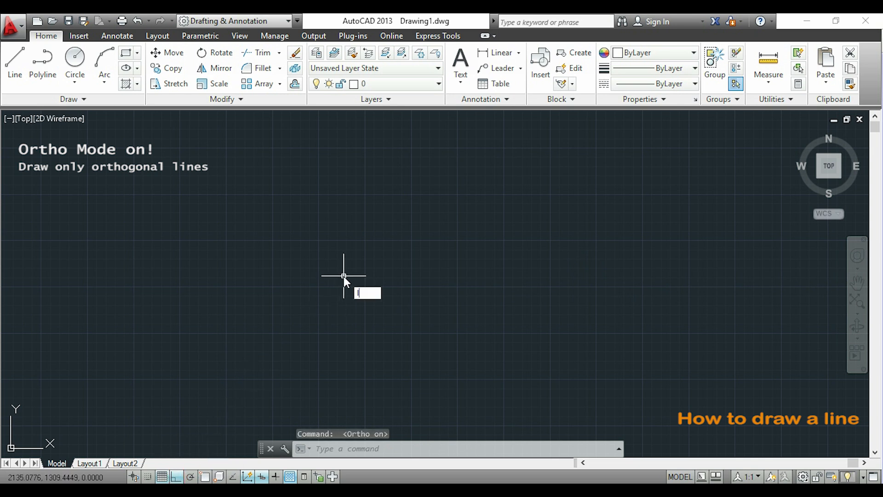
type("LINE Specify next point or [Undo]:")
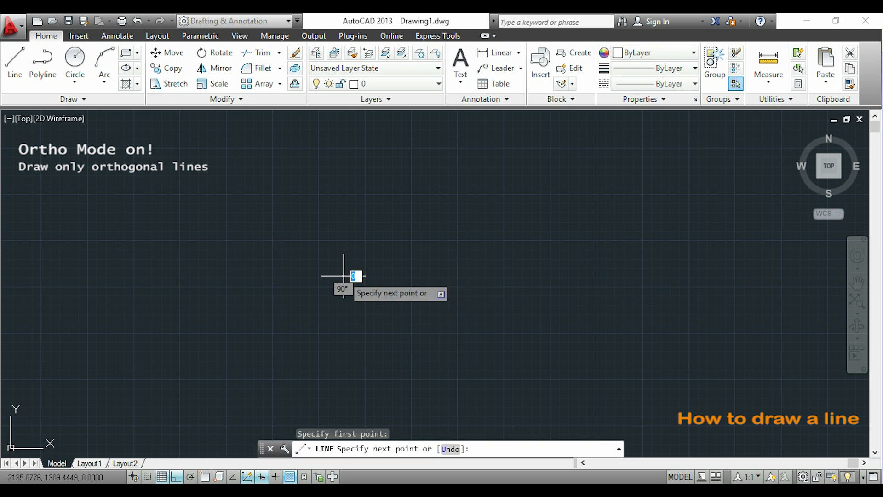
mouse_move(462, 282)
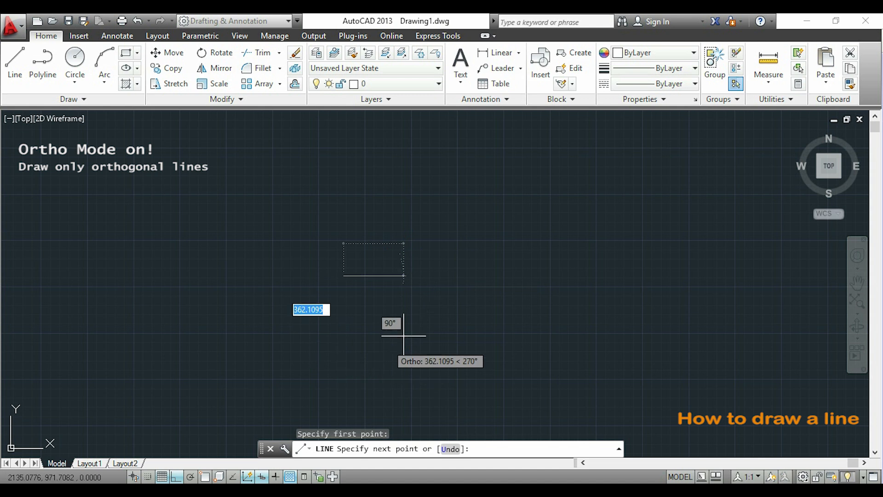
mouse_move(274, 193)
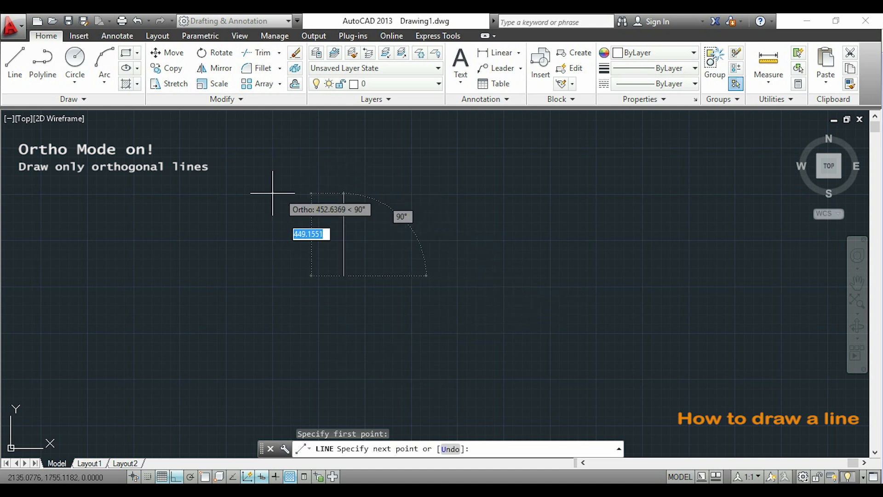
mouse_move(424, 276)
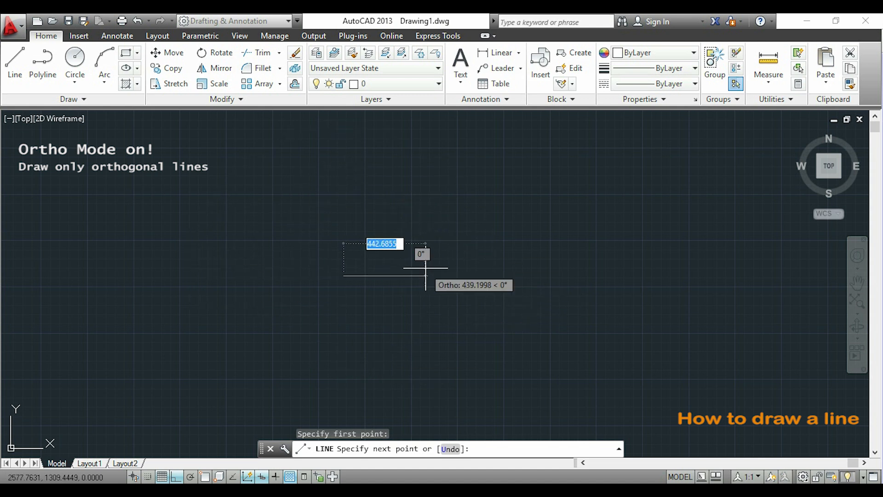
type("1")
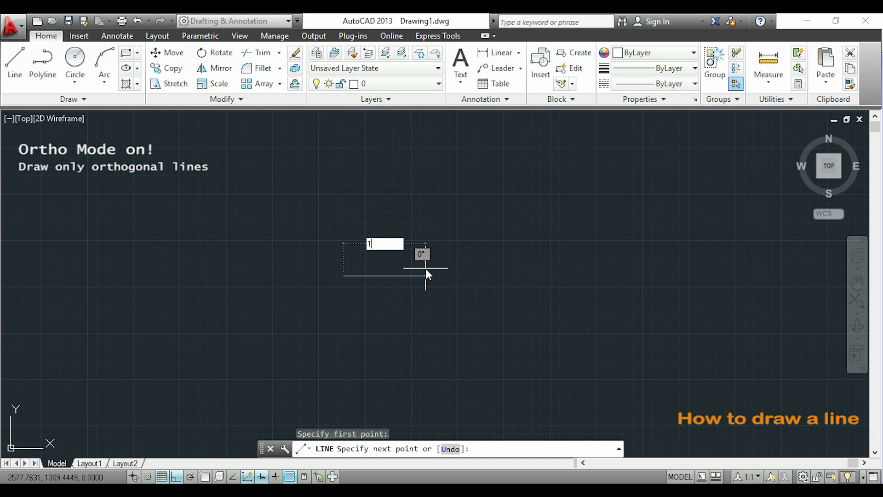
type("100")
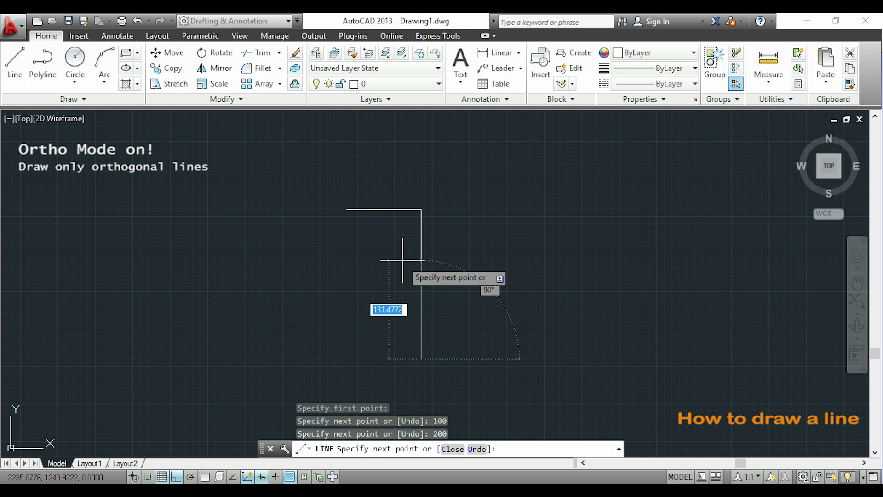
mouse_move(507, 359)
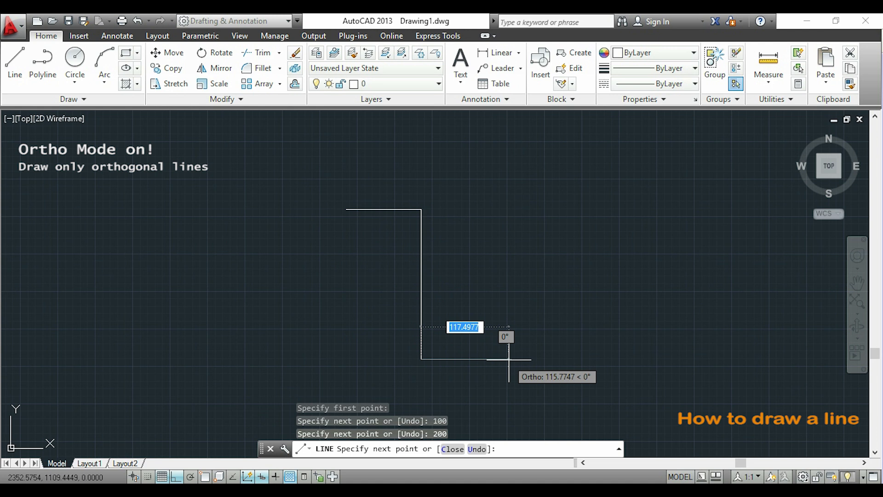
type("100")
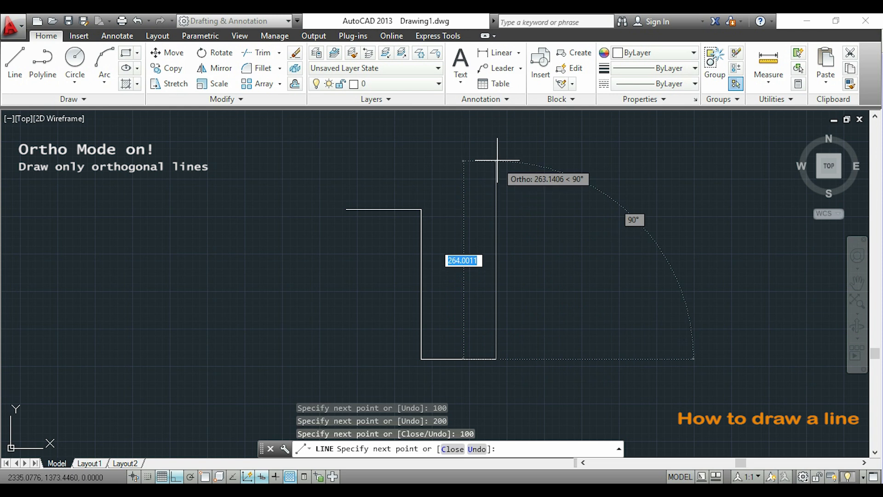
type("3")
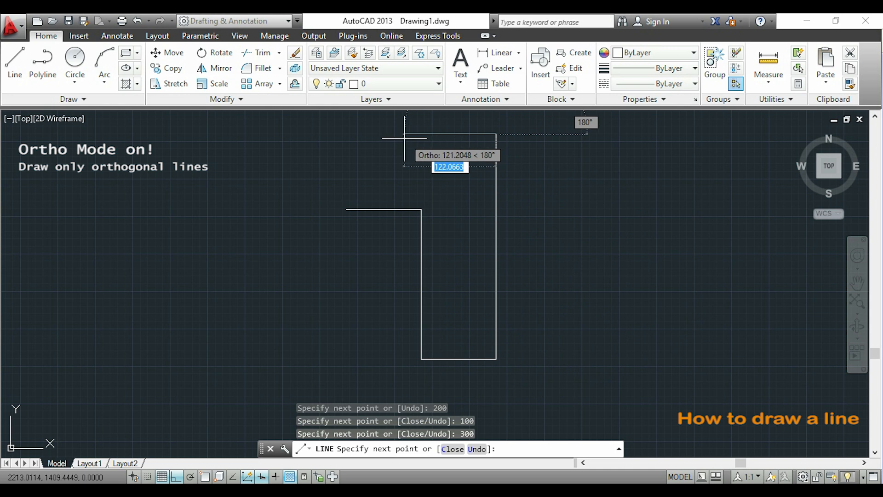
type("200")
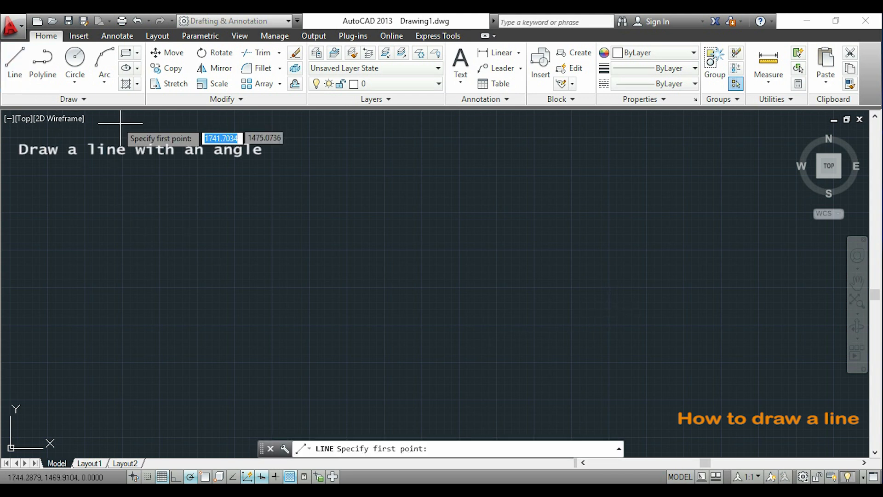
mouse_move(246, 287)
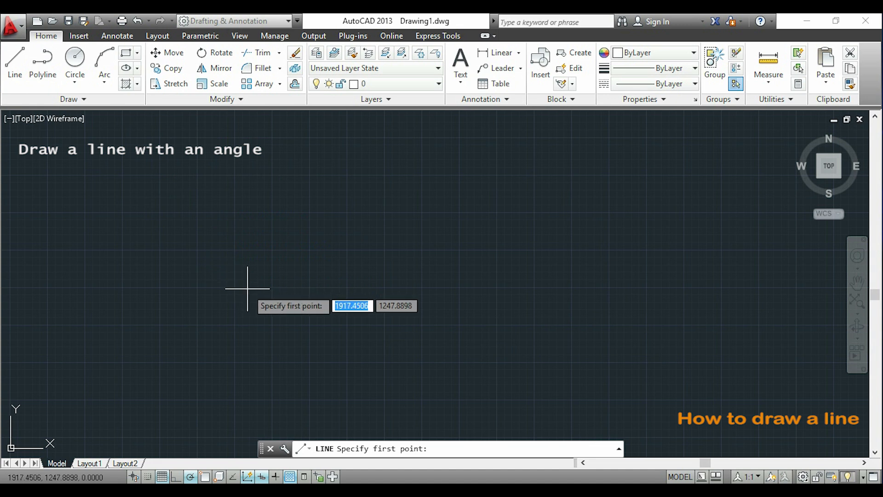
Draw a 200-unit horizontal segment, then a 200-unit segment at an entered angle.
left_click(247, 288)
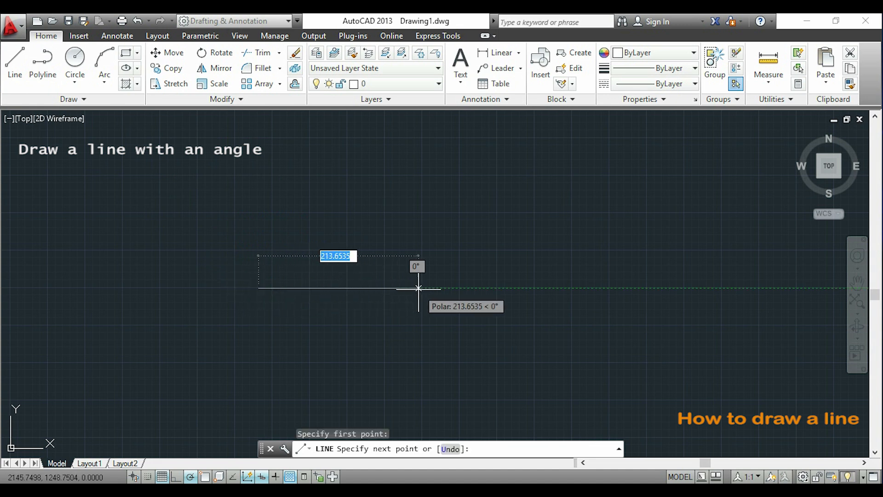
type("200")
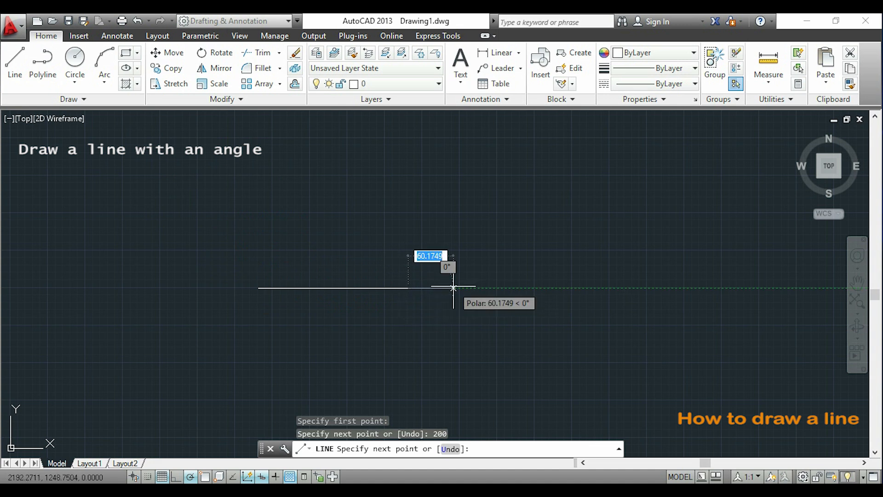
mouse_move(457, 288)
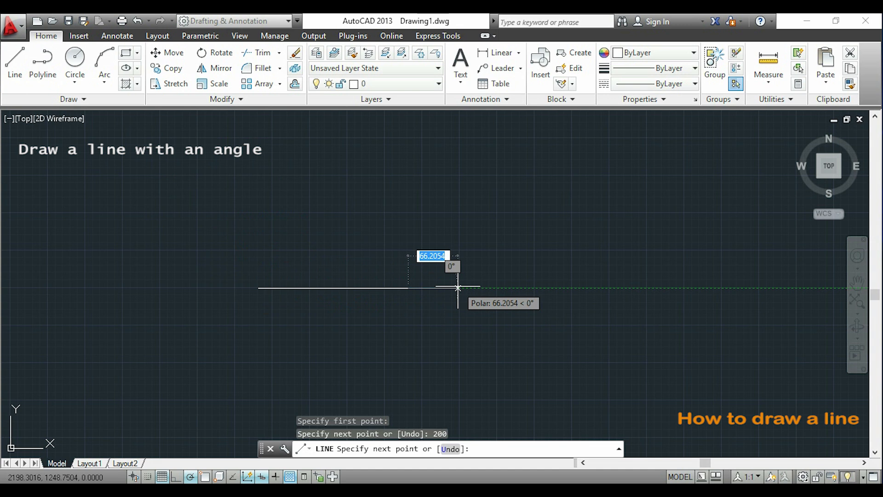
type("200")
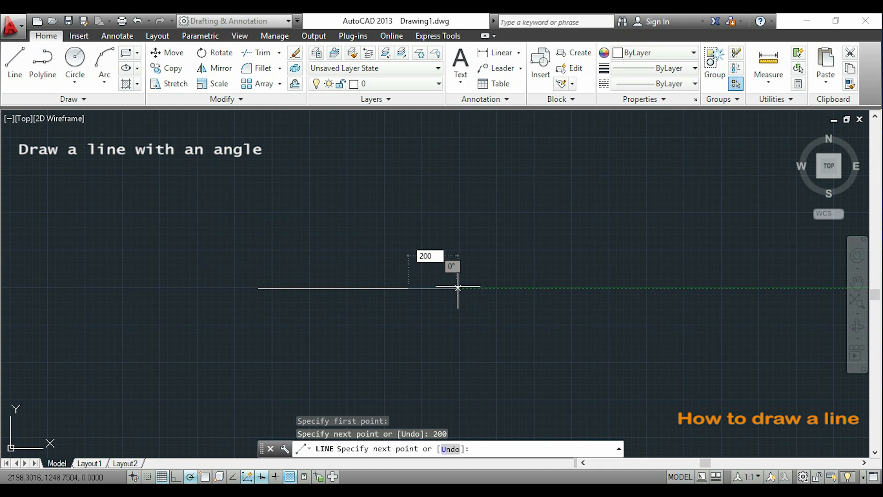
key("Tab")
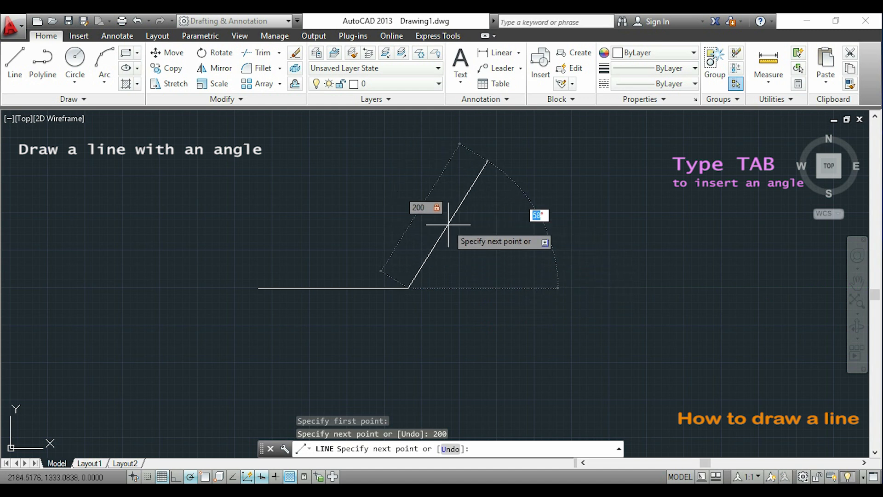
mouse_move(482, 259)
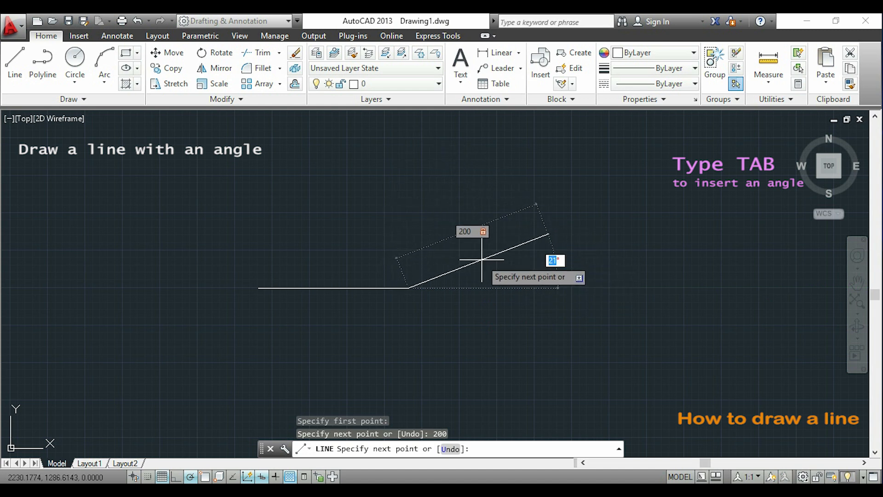